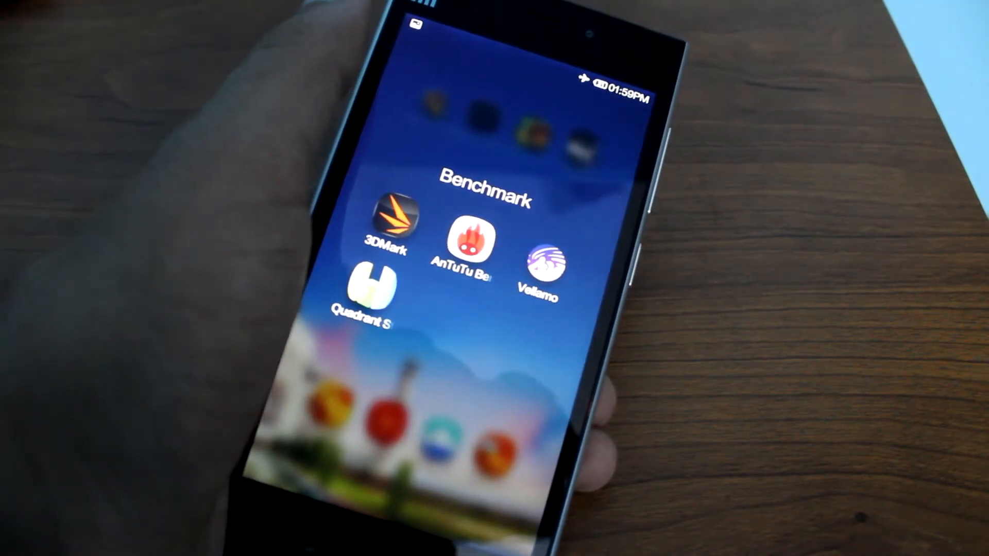
Launch AnTuTu Benchmark from the MIUI Benchmark folder to view its device information
{"action": "left_click", "coordinate": [468, 247]}
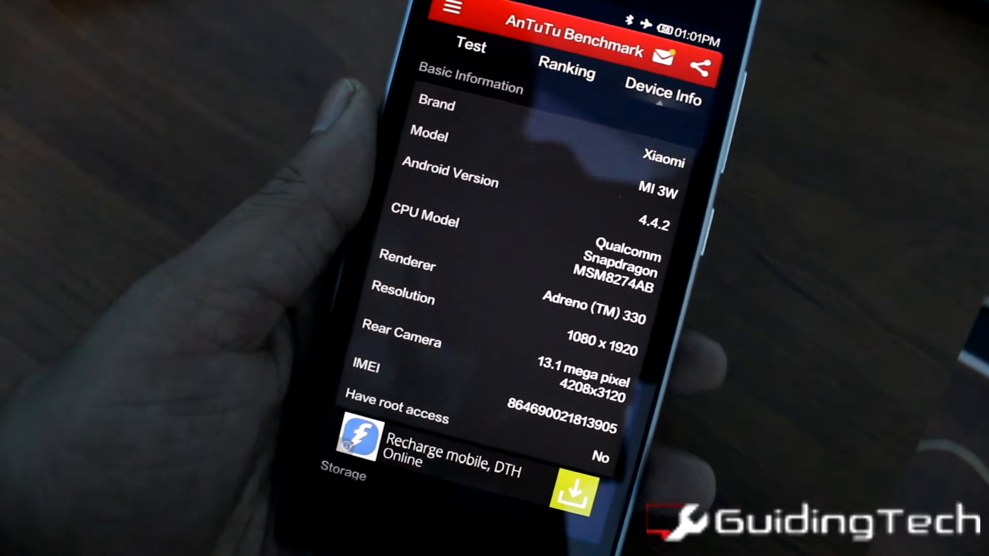
Scroll the Device Info page down to the RAM, system and internal storage figures
{"action": "scroll", "scroll_direction": "down", "scroll_amount": 3}
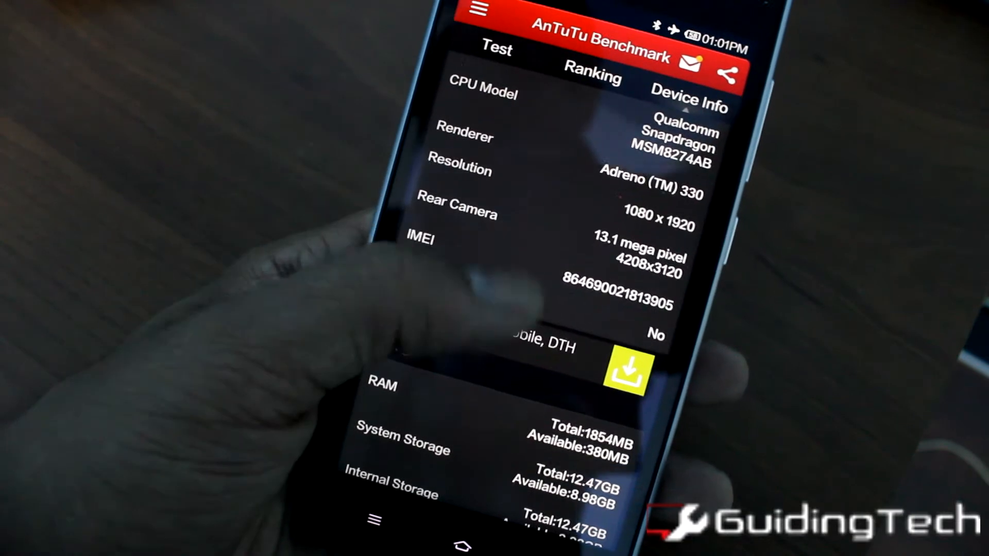
{"action": "scroll", "scroll_direction": "down", "scroll_amount": 3}
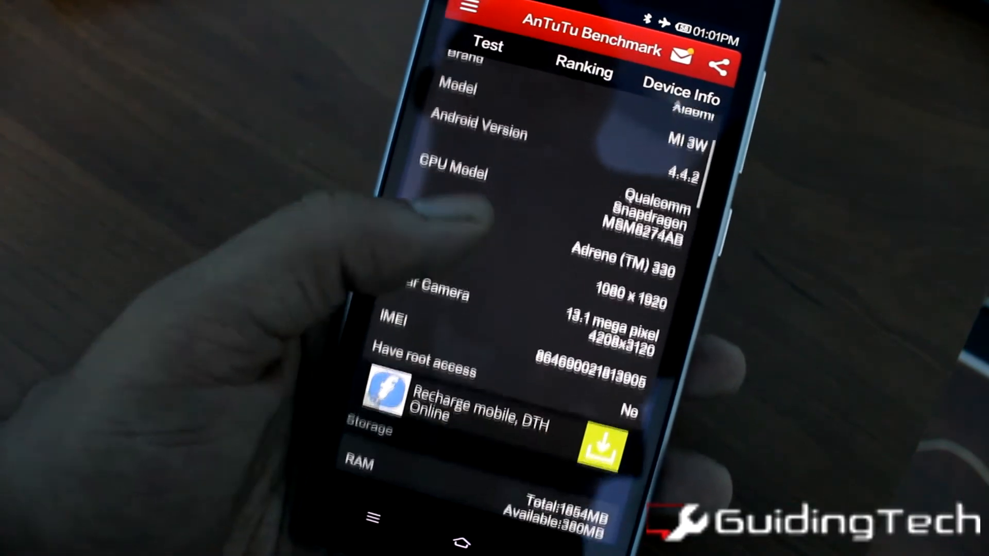
{"action": "scroll", "scroll_direction": "down", "scroll_amount": 3}
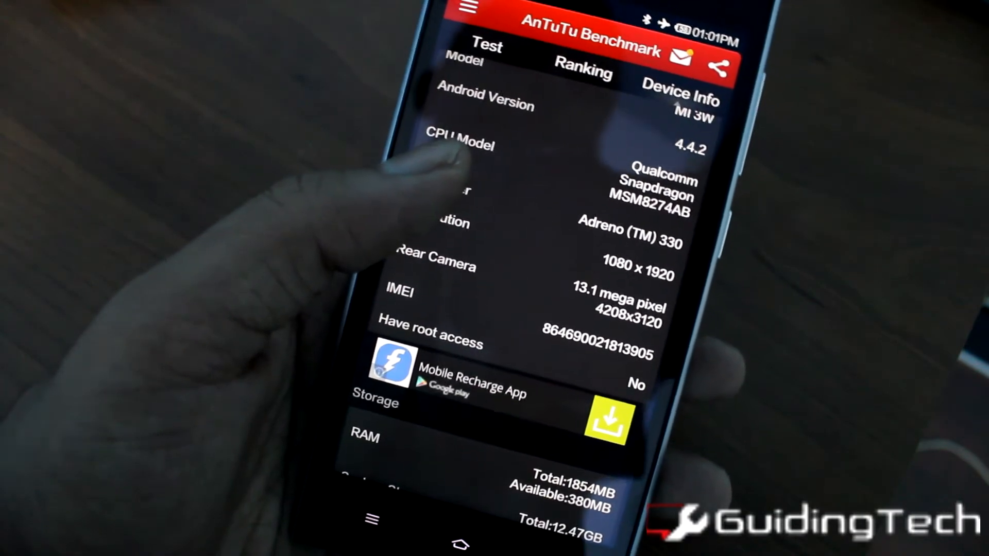
{"action": "scroll", "scroll_direction": "down", "scroll_amount": 3}
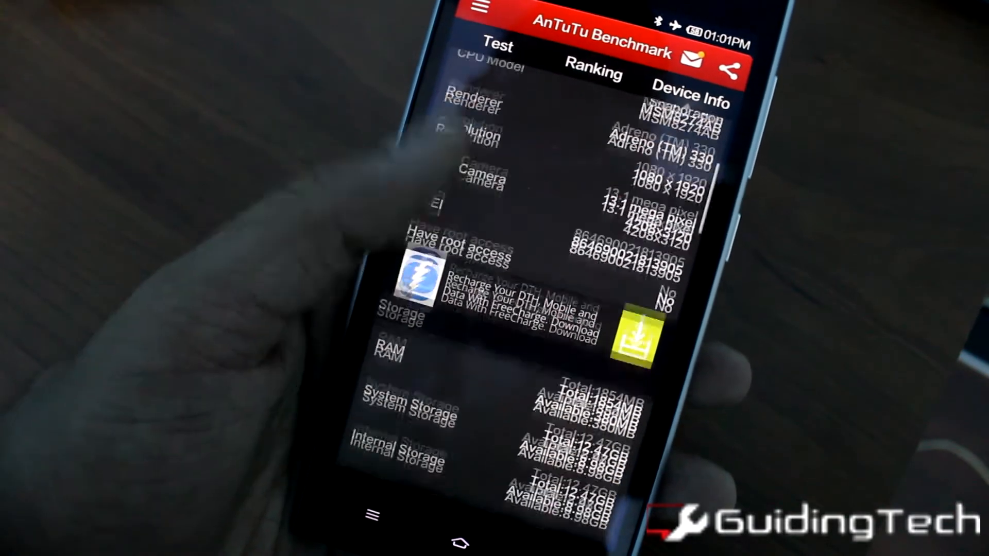
{"action": "scroll", "scroll_direction": "down", "scroll_amount": 3}
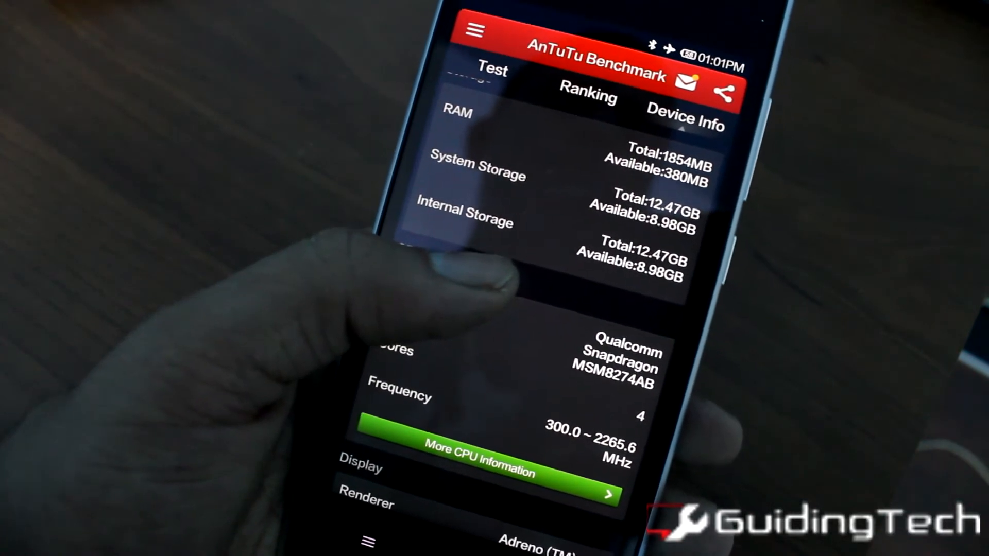
Scroll down to the Display section showing GPU version, 1080x1920 resolution and 480 dpi
{"action": "scroll", "scroll_direction": "down", "scroll_amount": 3}
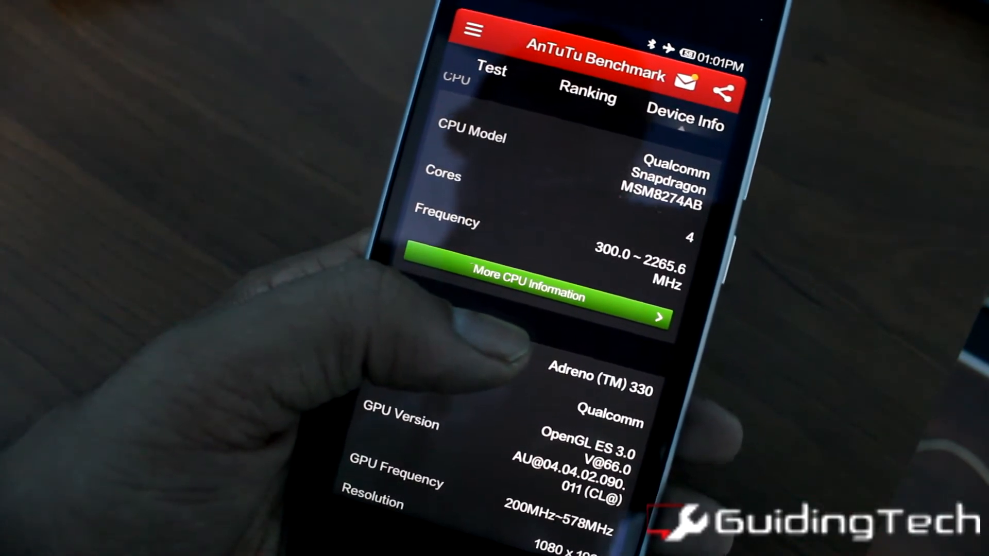
{"action": "scroll", "scroll_direction": "down", "scroll_amount": 3}
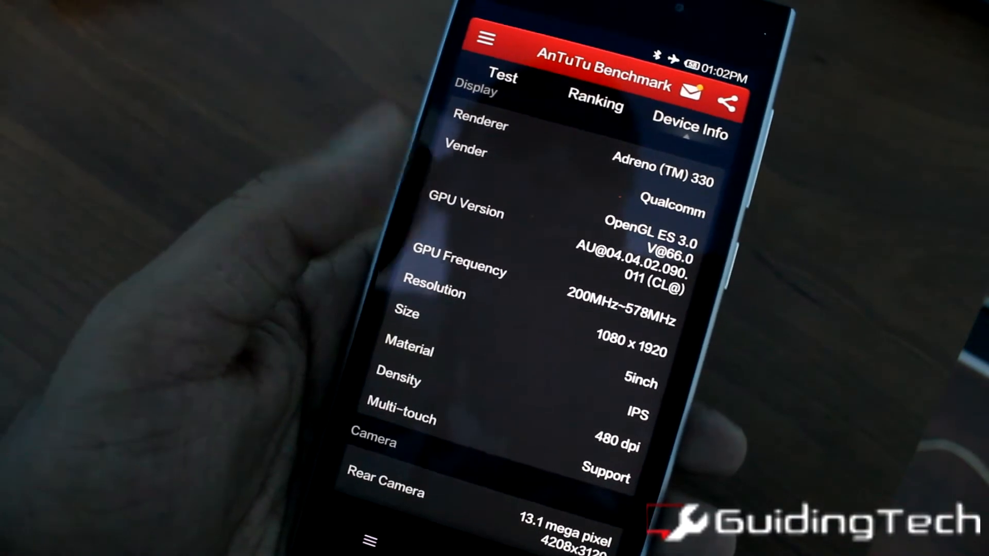
Scroll down to the OS section listing Android 4.4.2, SDK 19 and kernel details
{"action": "scroll", "scroll_direction": "down", "scroll_amount": 3}
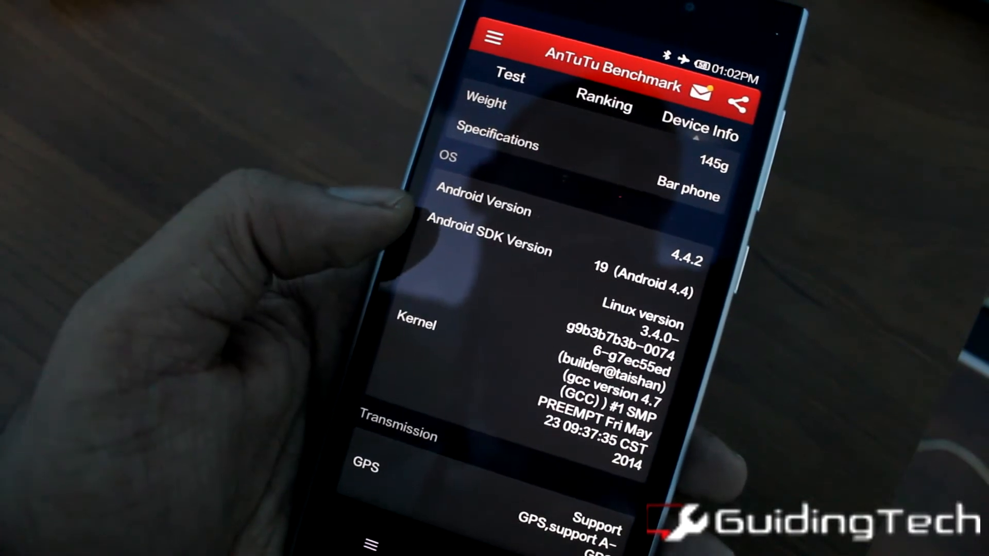
Scroll past Transmission (GPS, NFC) down to the sensors list with support status
{"action": "scroll", "scroll_direction": "down", "scroll_amount": 3}
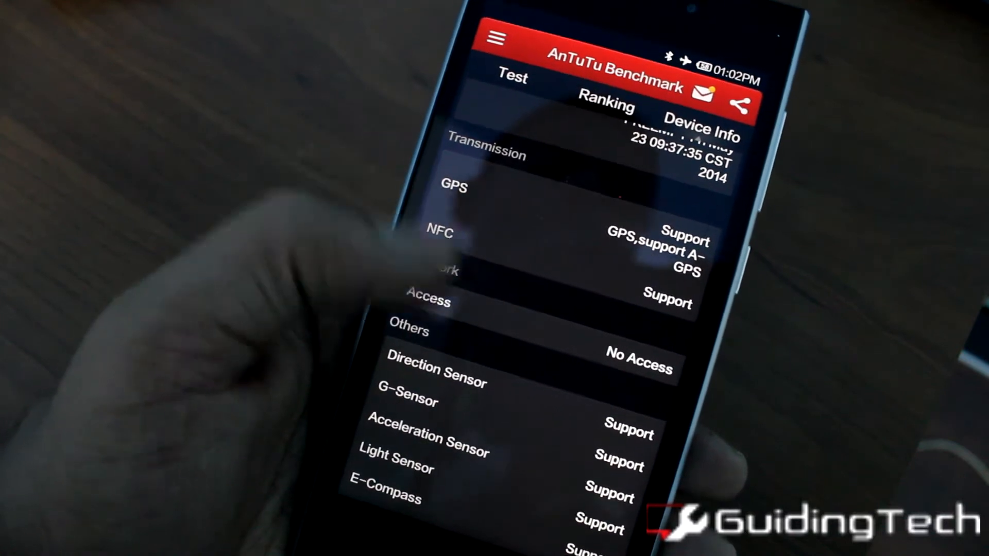
{"action": "scroll", "scroll_direction": "down", "scroll_amount": 3}
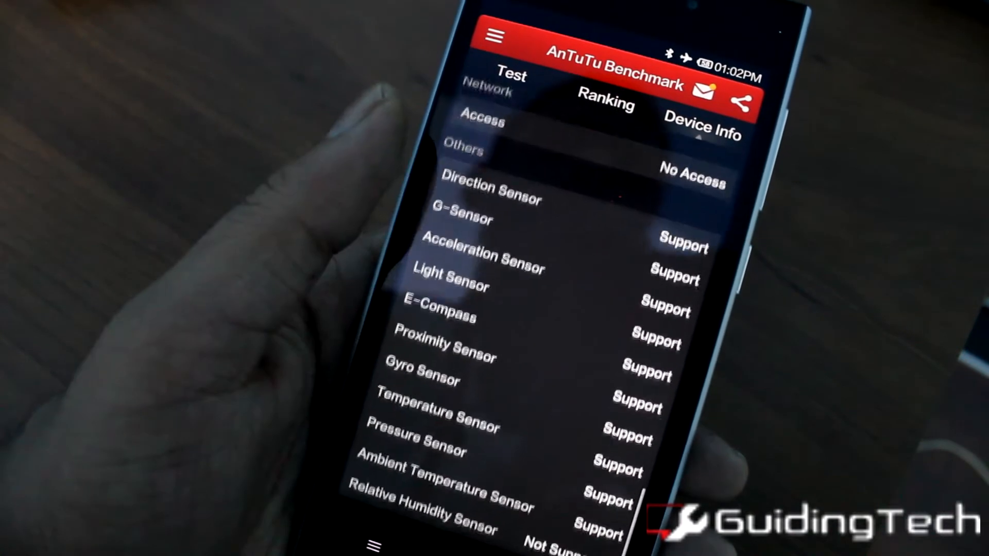